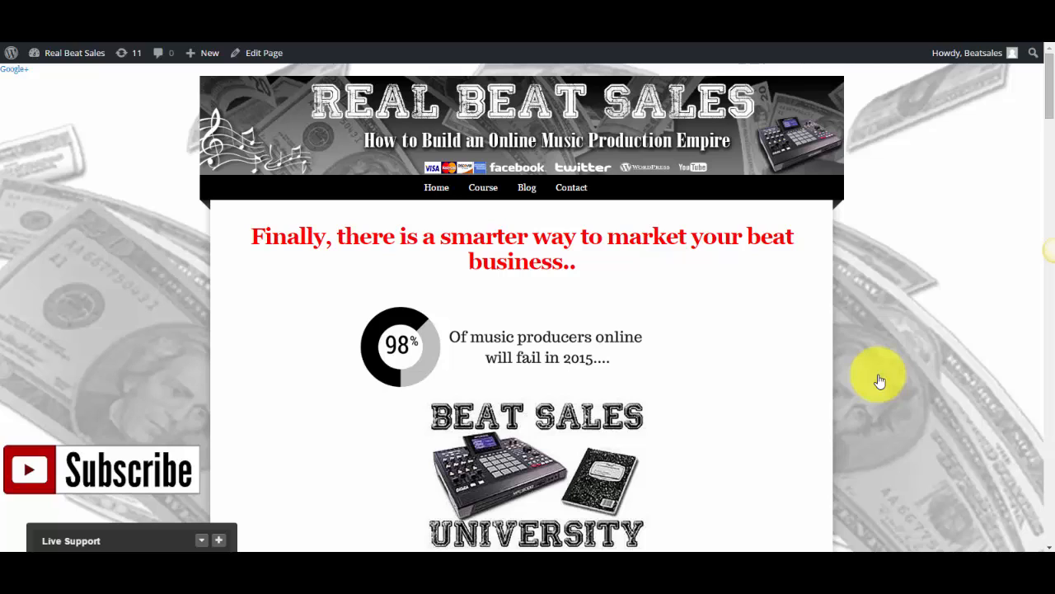
{"action": "mouse_move", "coordinate": [851, 387]}
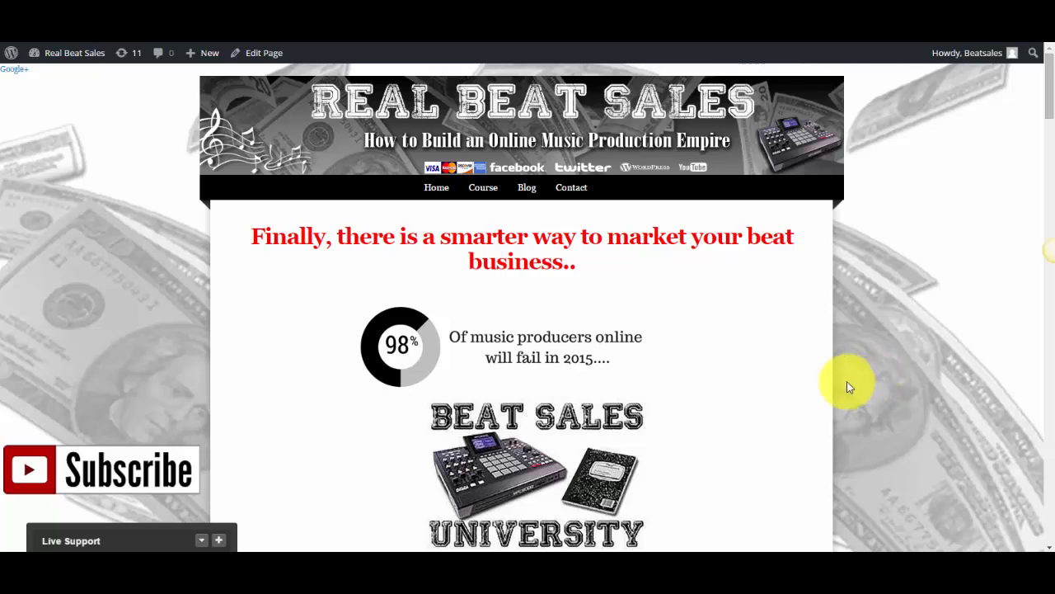
{"action": "mouse_move", "coordinate": [199, 237]}
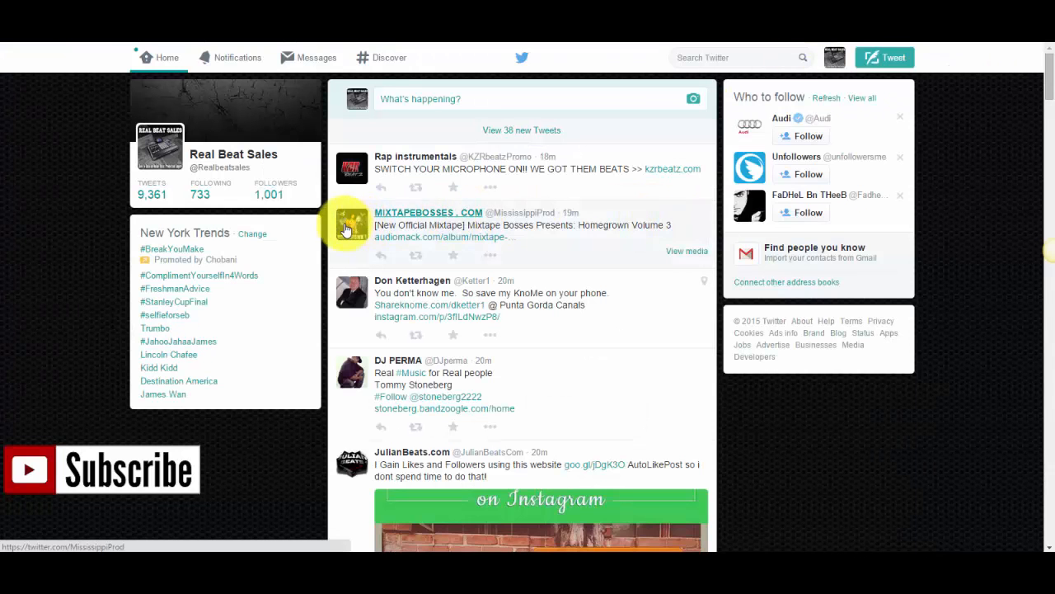
{"action": "mouse_move", "coordinate": [323, 122]}
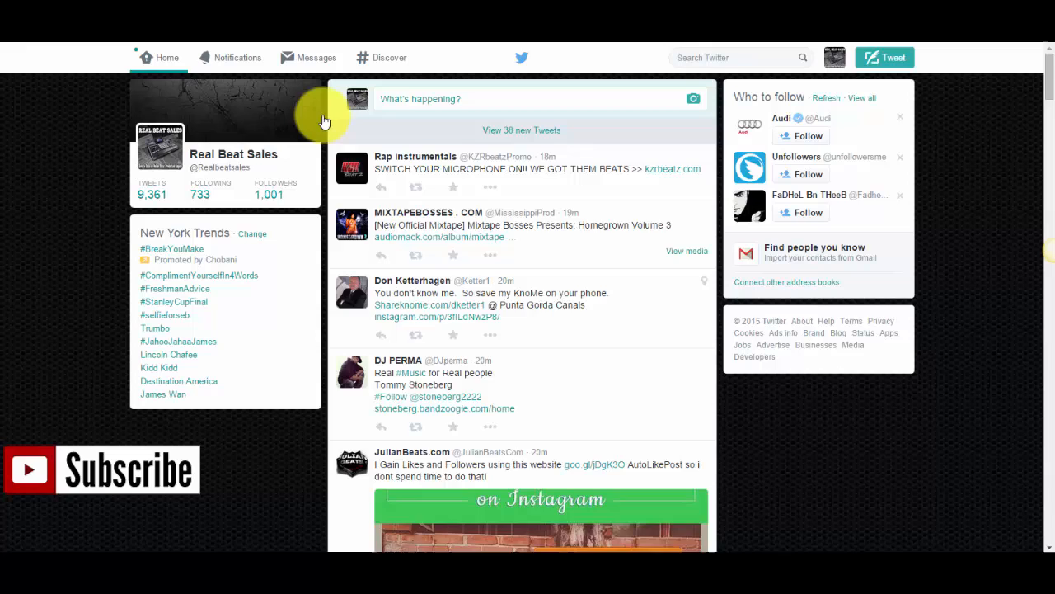
Switch to the Twitter tab and browse the Real Beat Sales home timeline.
{"action": "left_click", "coordinate": [522, 129]}
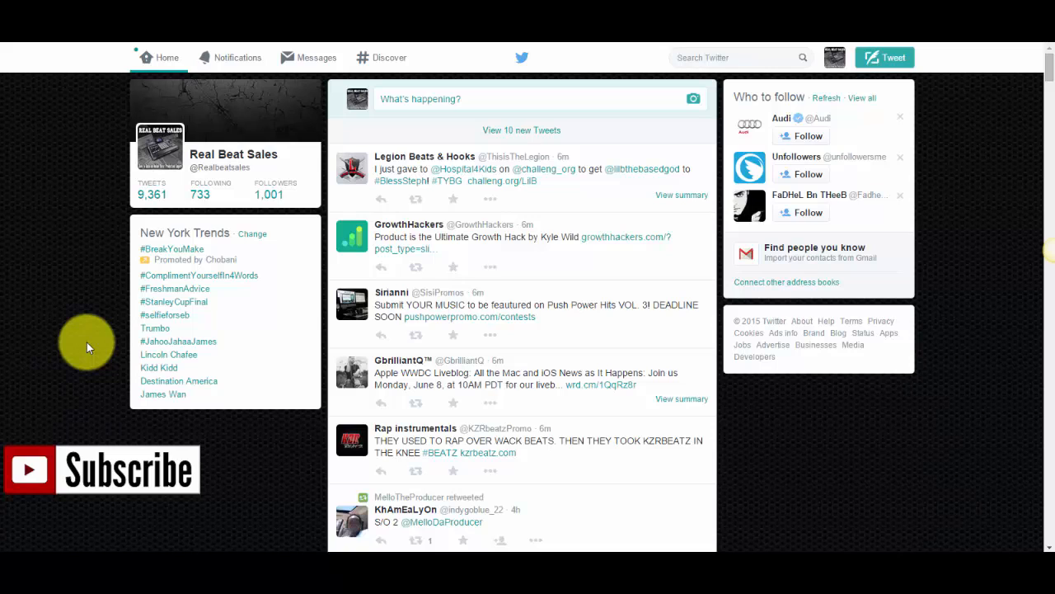
{"action": "mouse_move", "coordinate": [205, 464]}
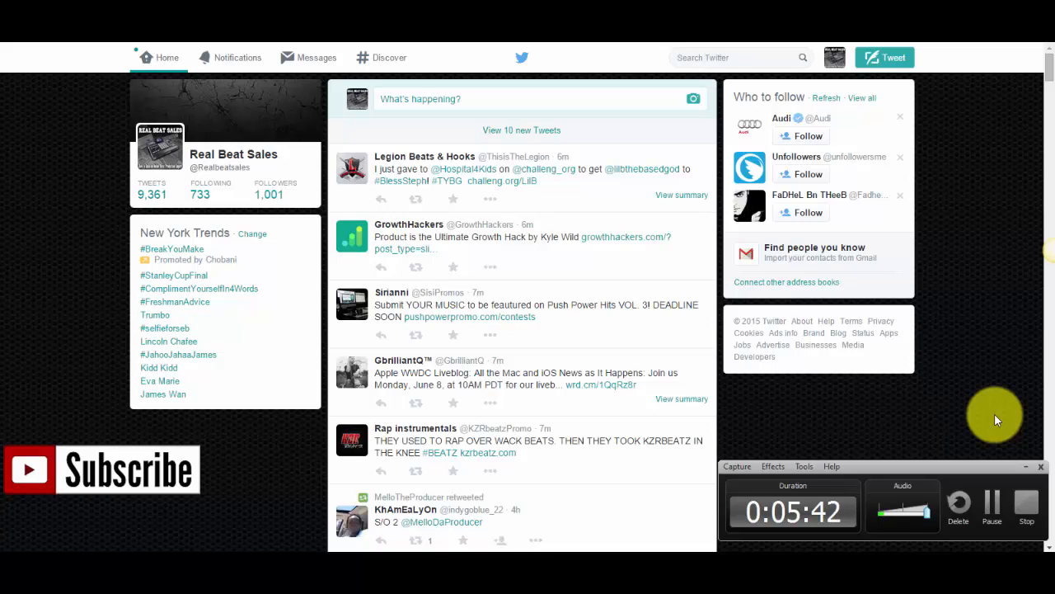
{"action": "mouse_move", "coordinate": [981, 453]}
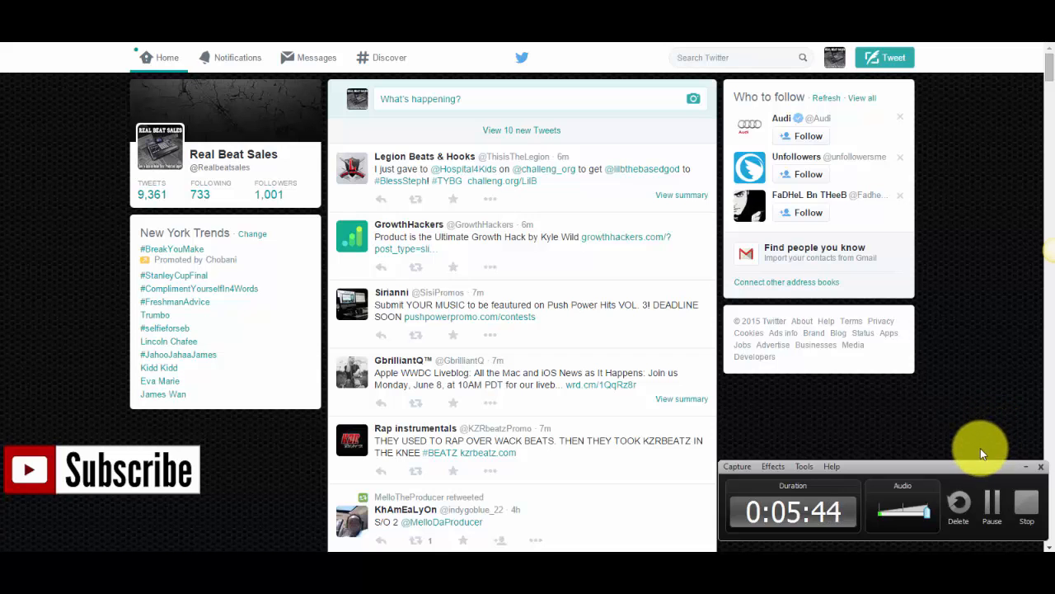